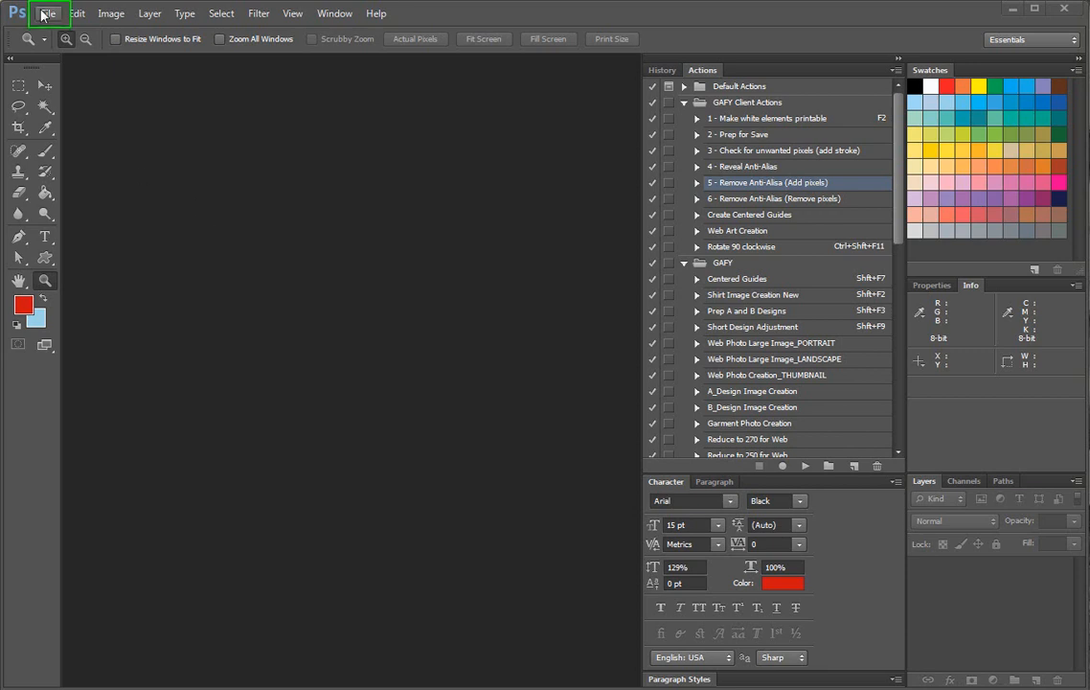
# Open 0011usaBrid.eps from the dye sub folder
pyautogui.click(47, 12)
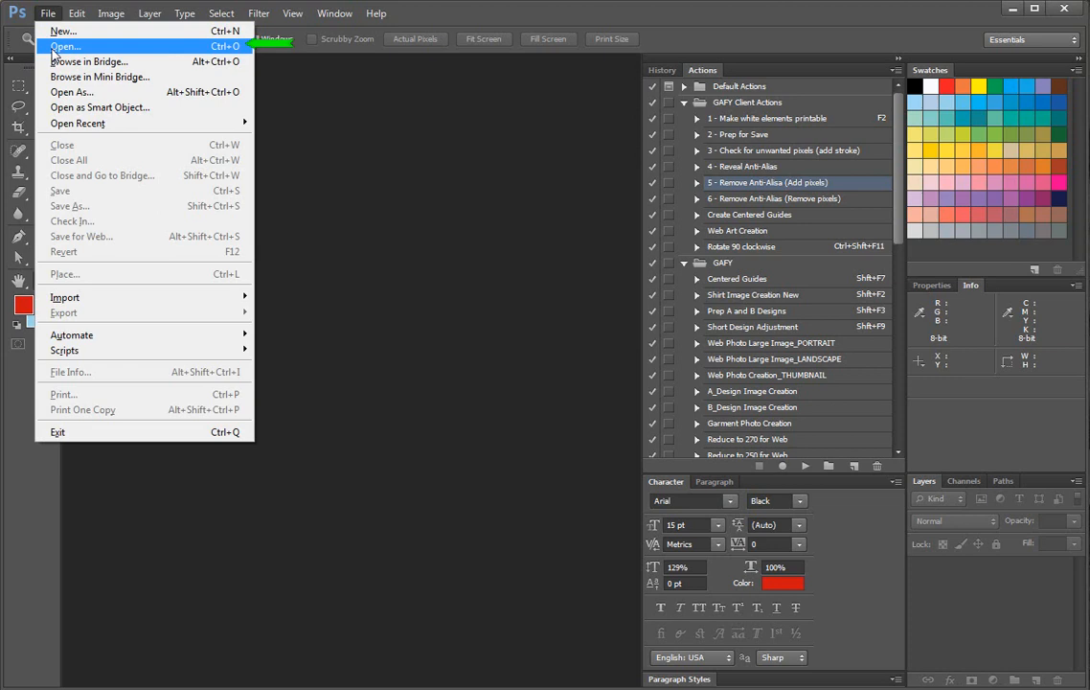
pyautogui.click(65, 46)
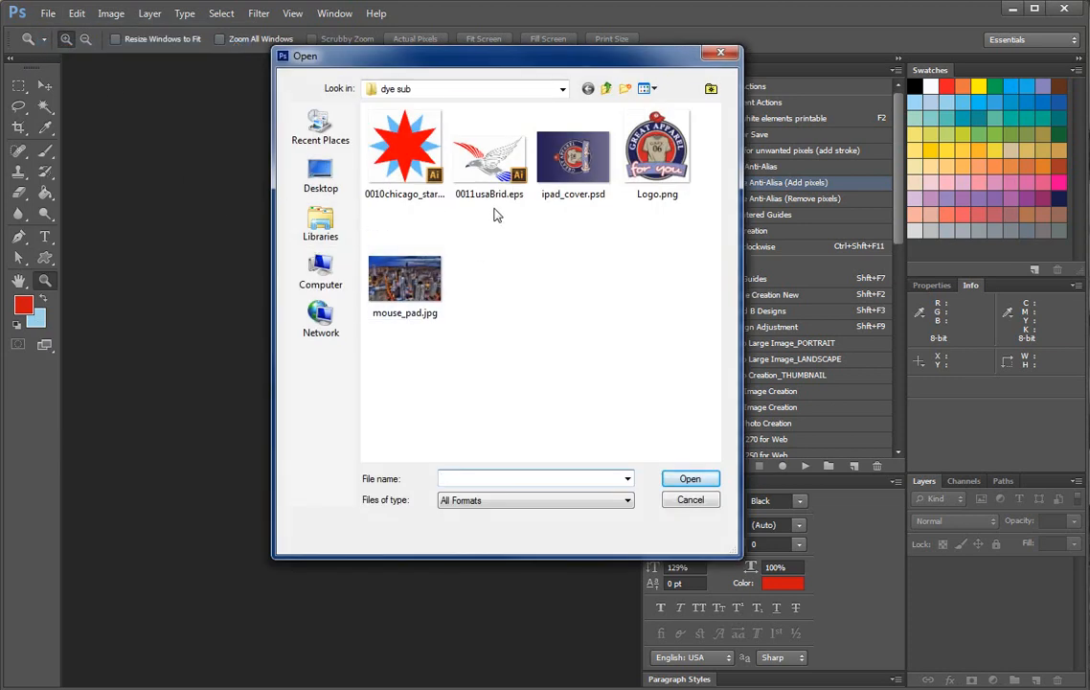
pyautogui.click(489, 154)
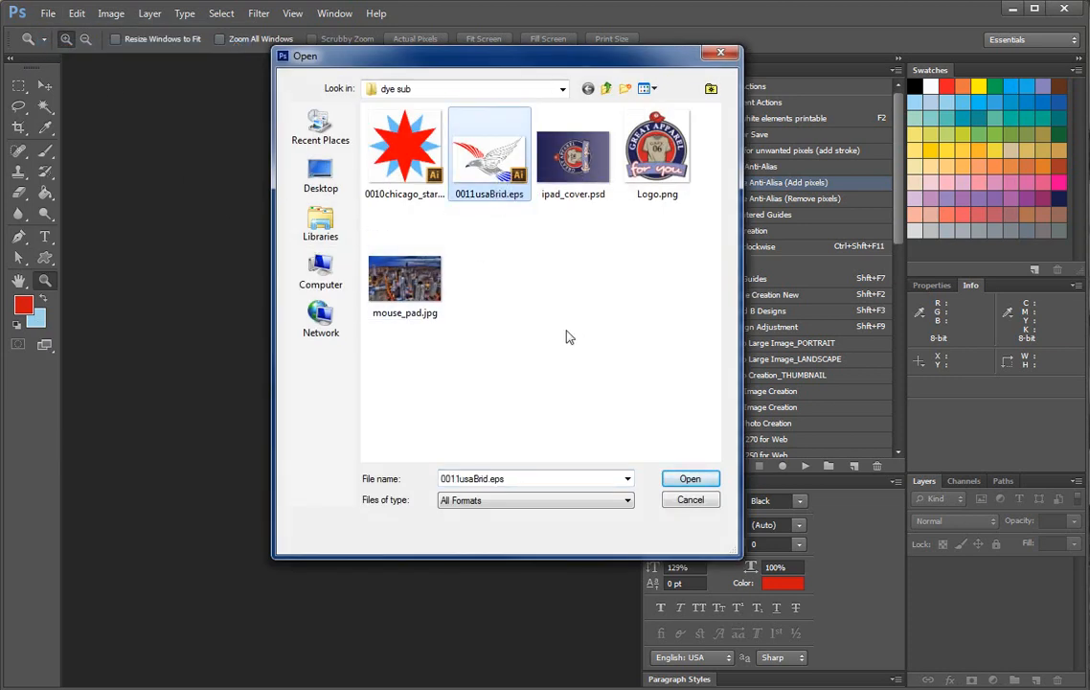
pyautogui.click(689, 478)
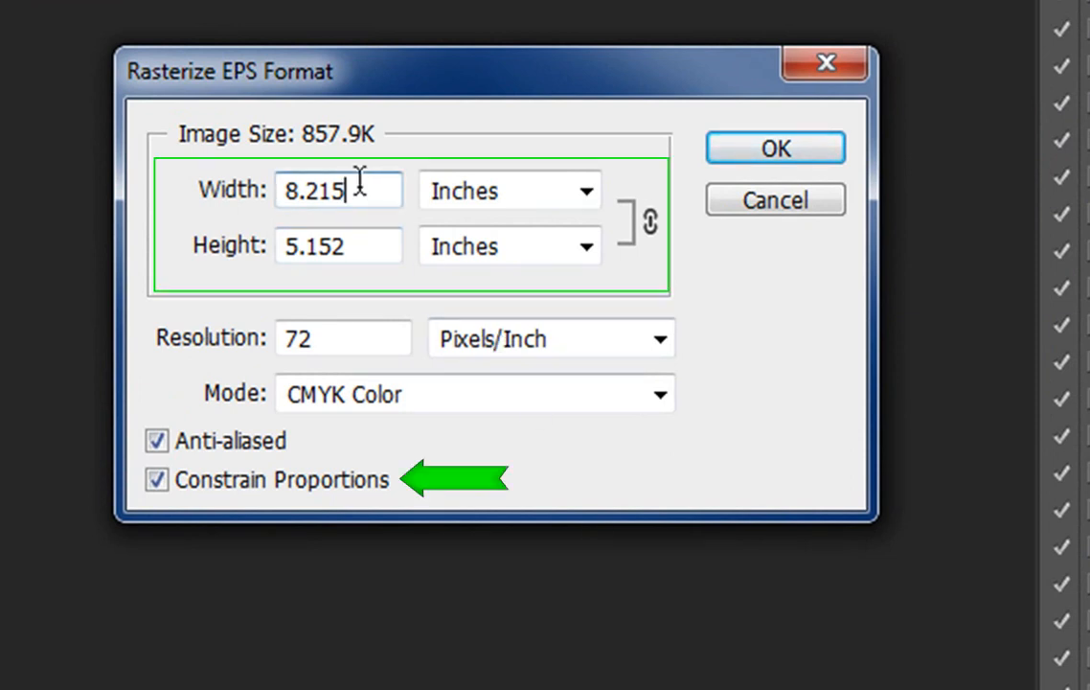
# Set the EPS rasterize width to 10 inches and resolution to 300 ppi
pyautogui.tripleClick(337, 190)
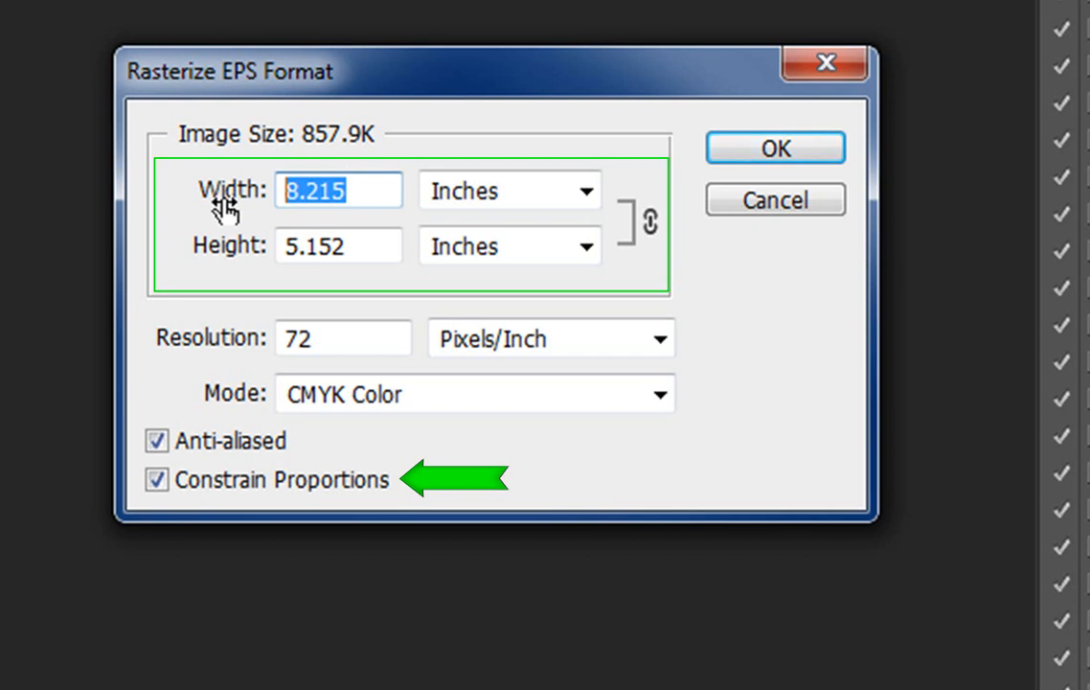
pyautogui.write('10')
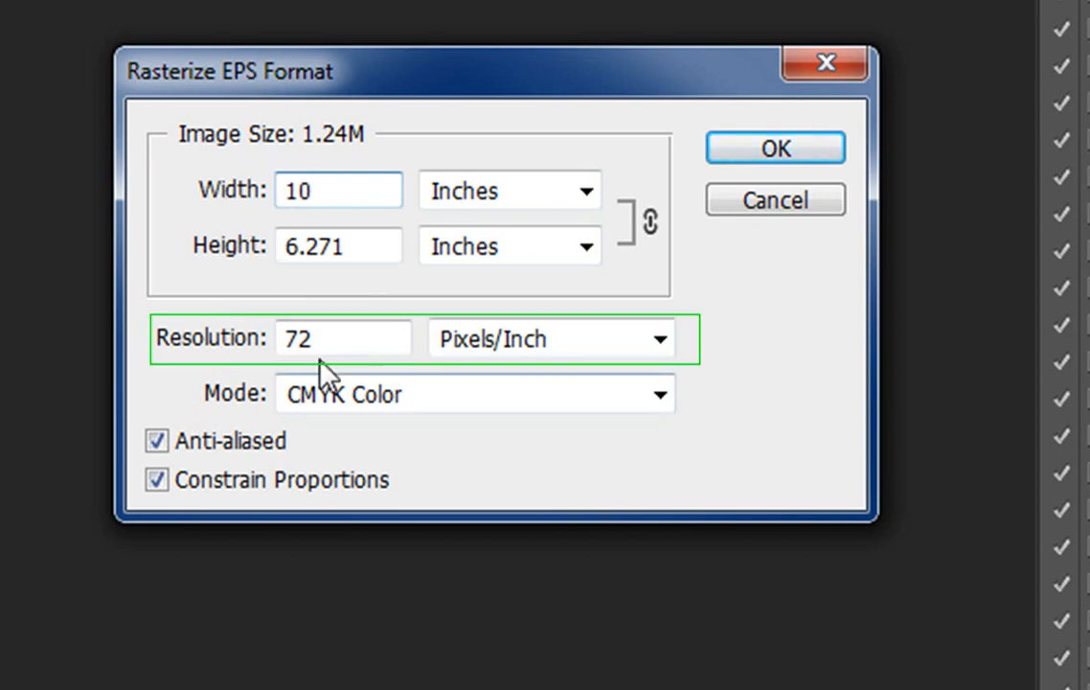
pyautogui.write('300')
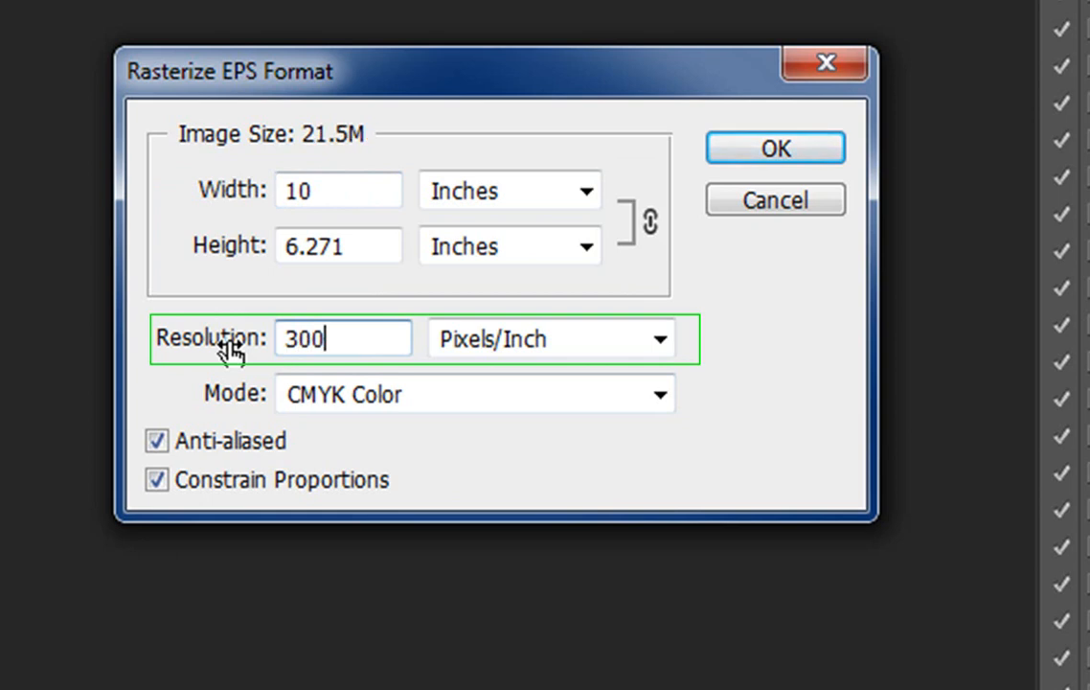
pyautogui.moveTo(695, 405)
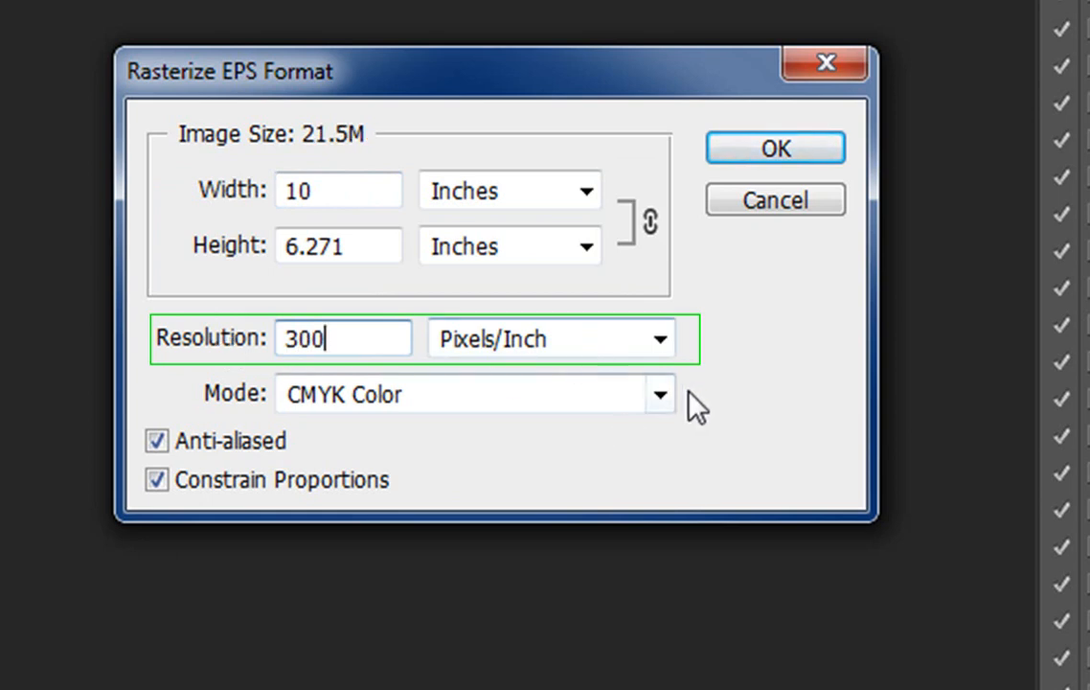
# Rasterize the EPS in RGB Color with Anti-aliased turned off
pyautogui.click(660, 393)
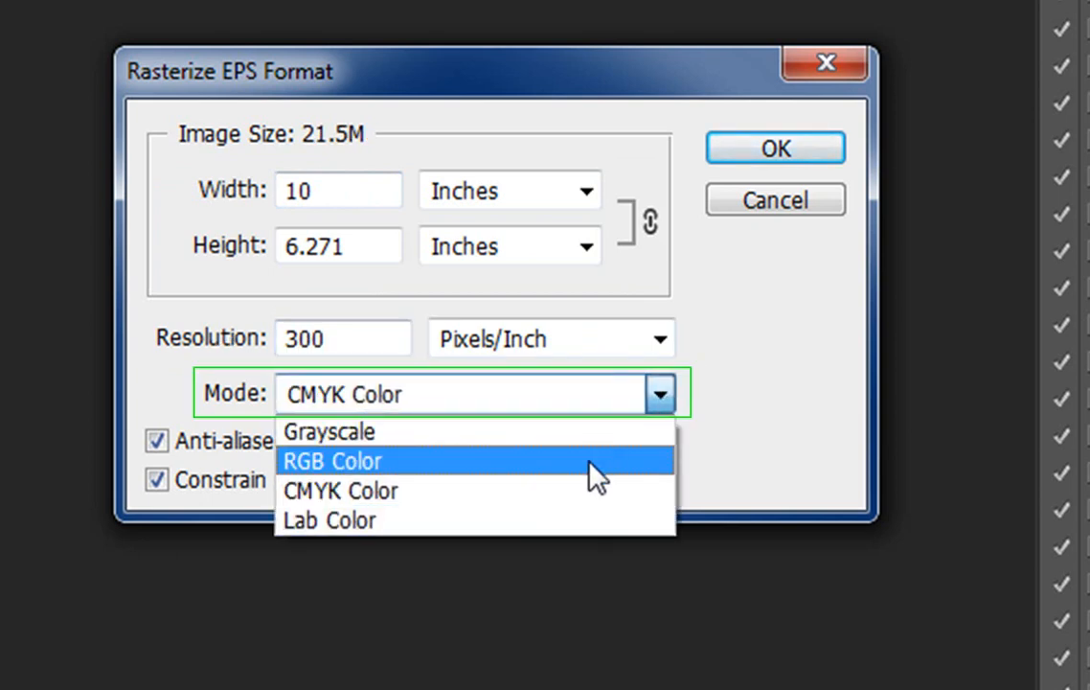
pyautogui.click(332, 461)
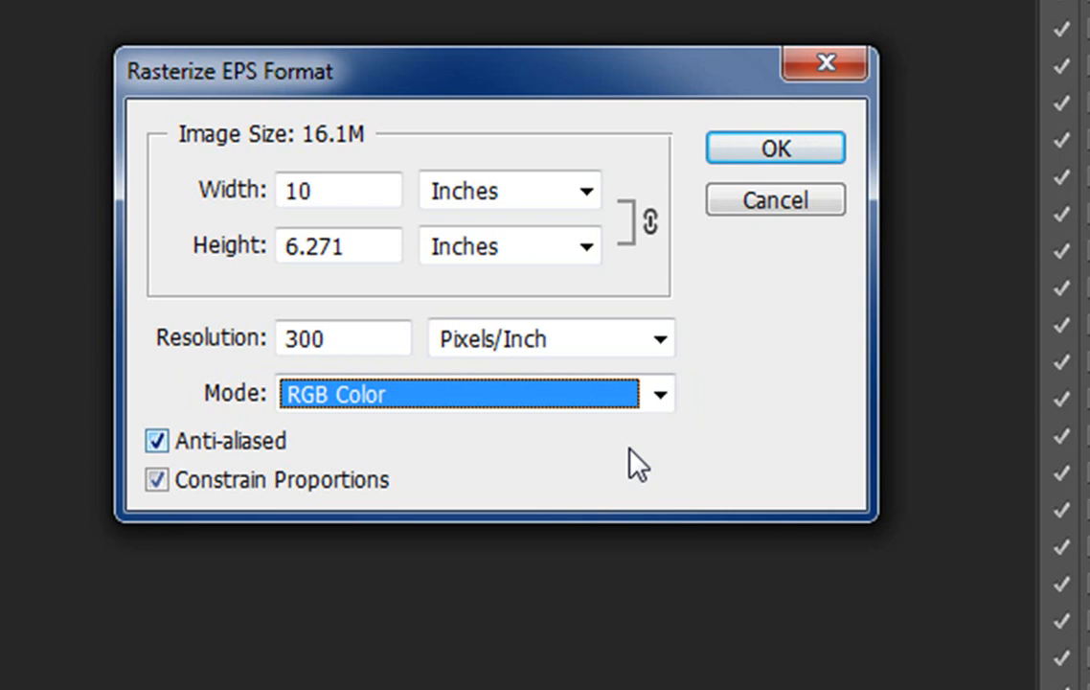
pyautogui.moveTo(249, 470)
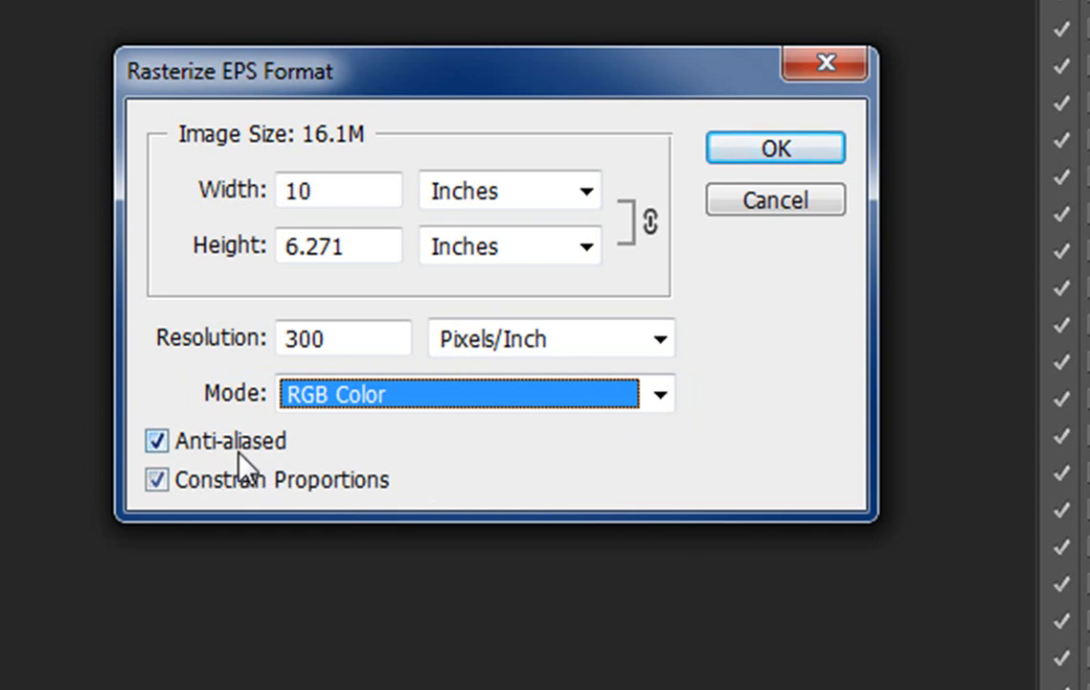
pyautogui.click(156, 441)
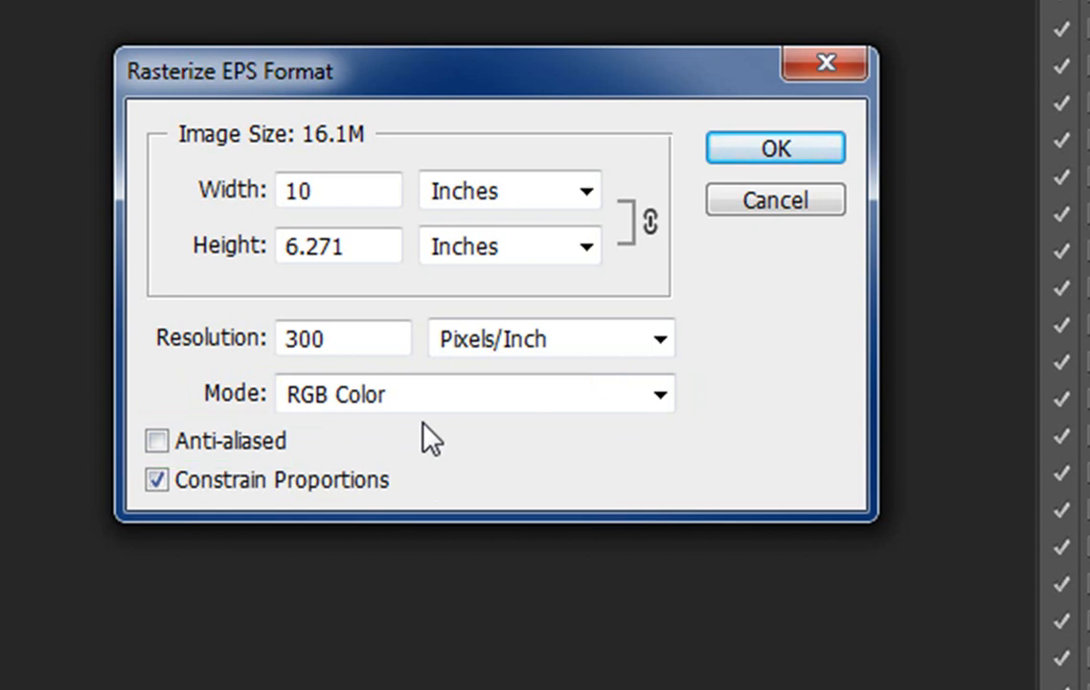
pyautogui.moveTo(775, 148)
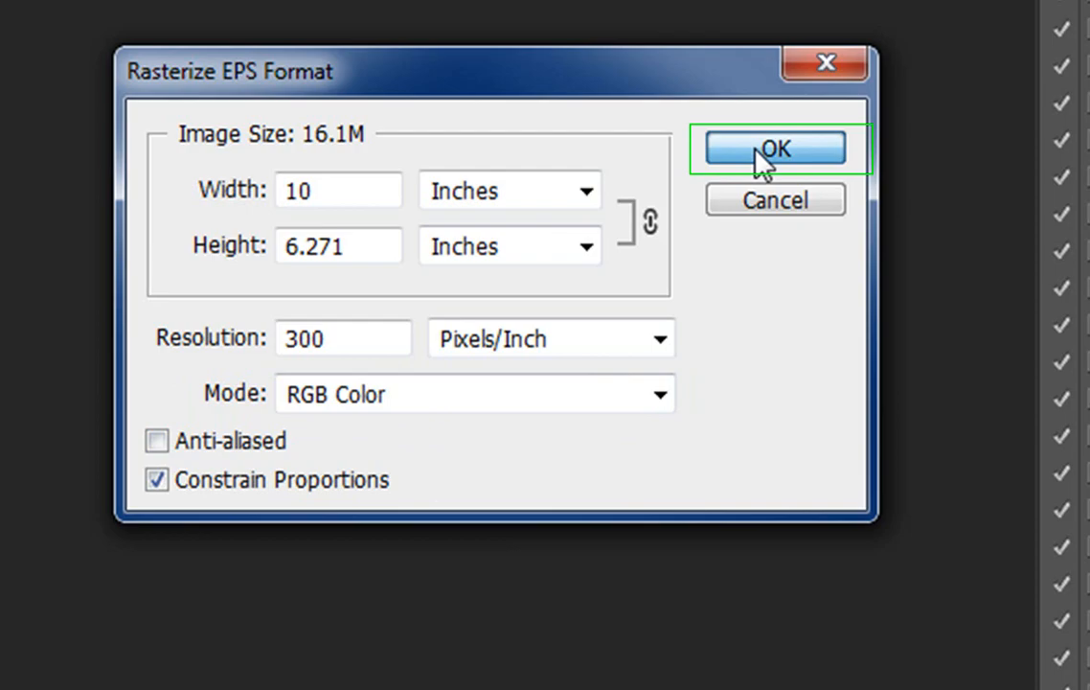
pyautogui.click(774, 148)
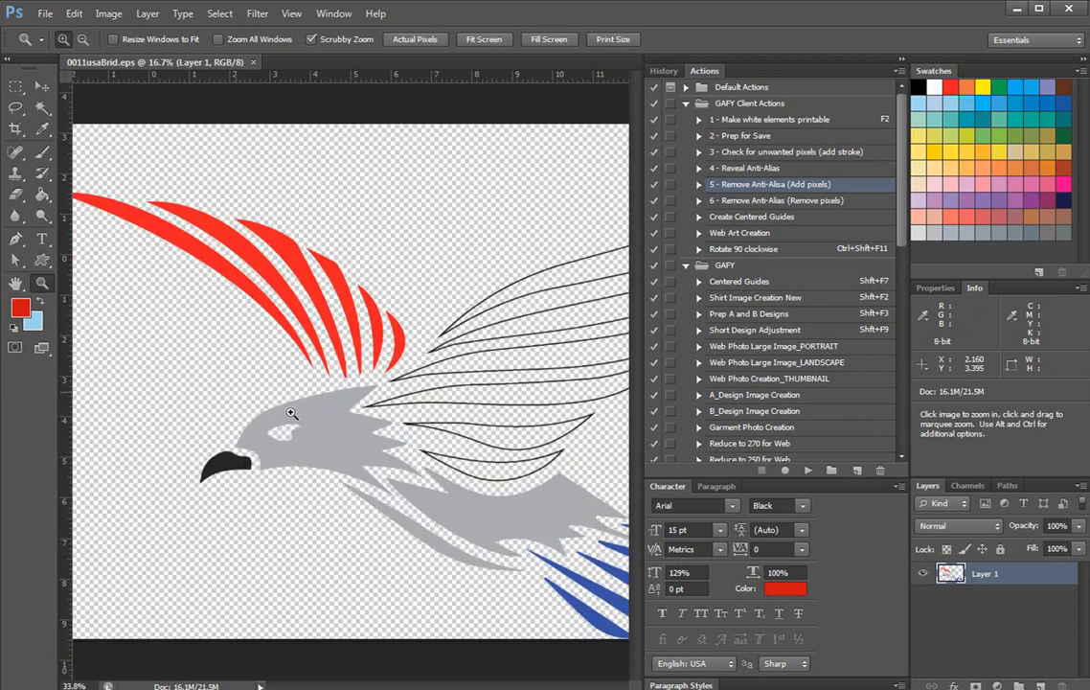
pyautogui.click(293, 413)
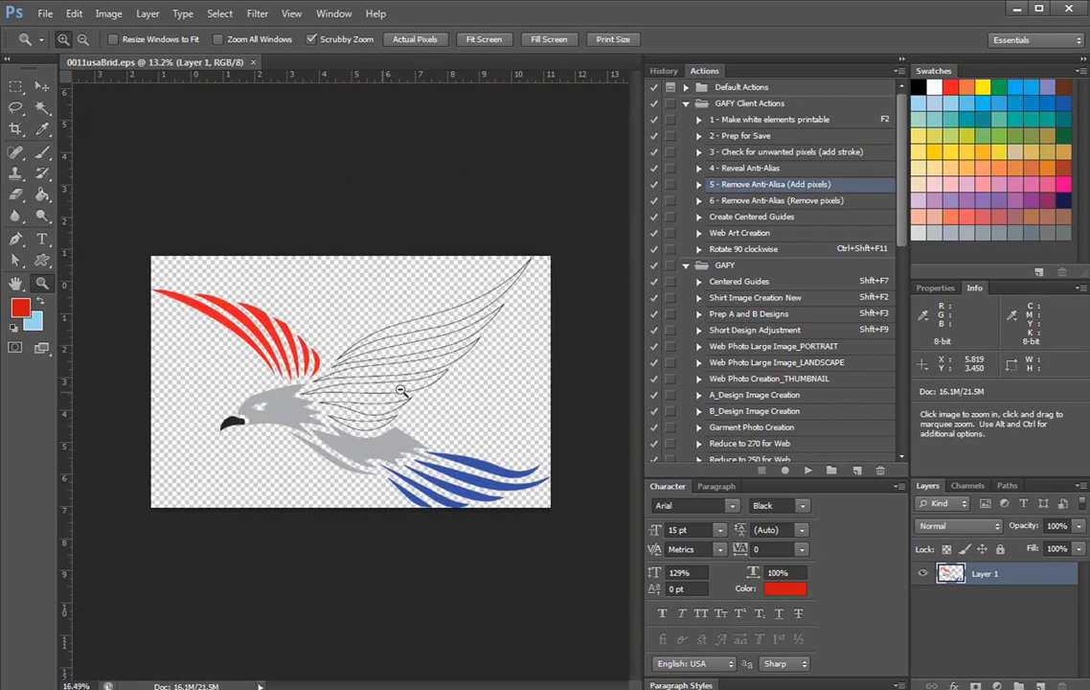
pyautogui.click(403, 393)
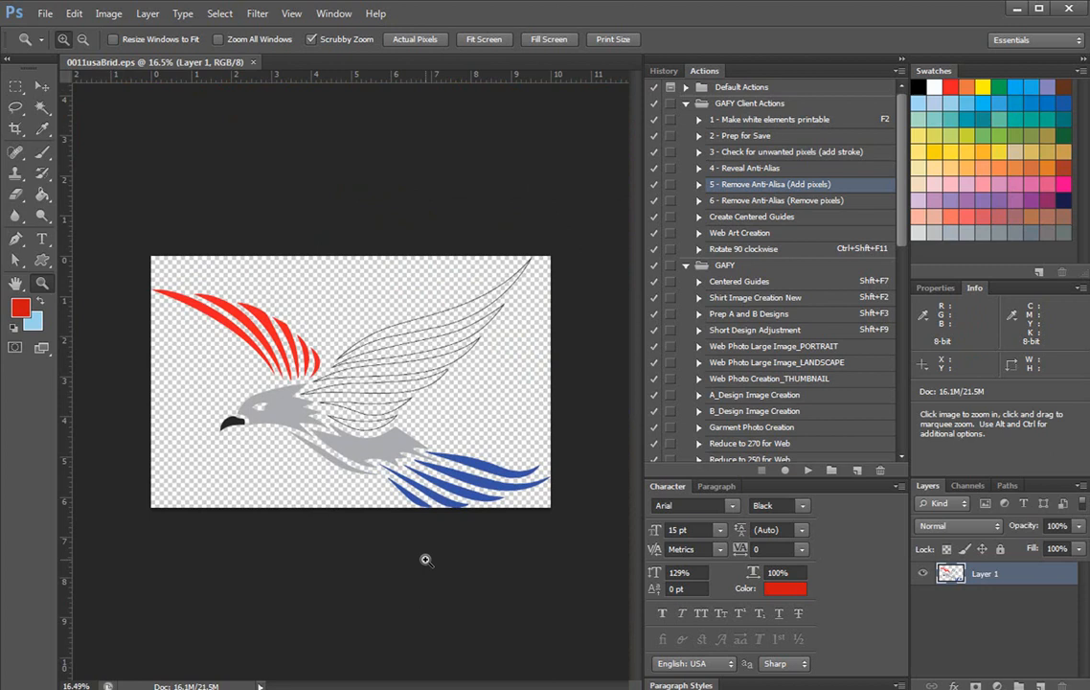
pyautogui.moveTo(186, 319)
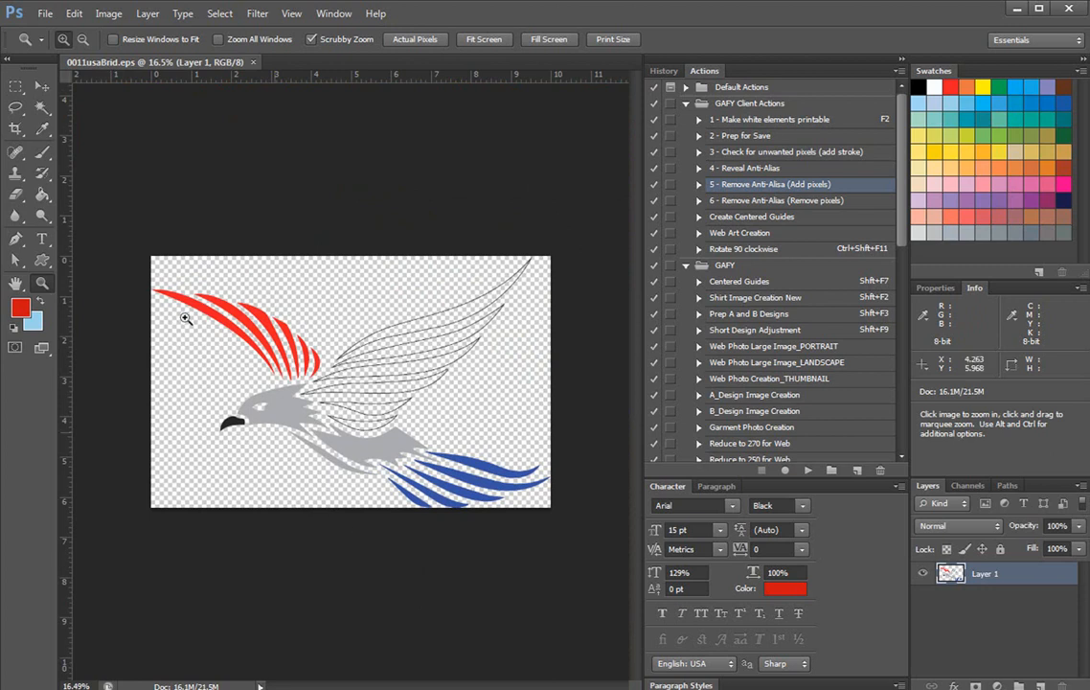
# Save a PNG copy as 0011usaBrid.png in the dye sub folder
pyautogui.click(36, 12)
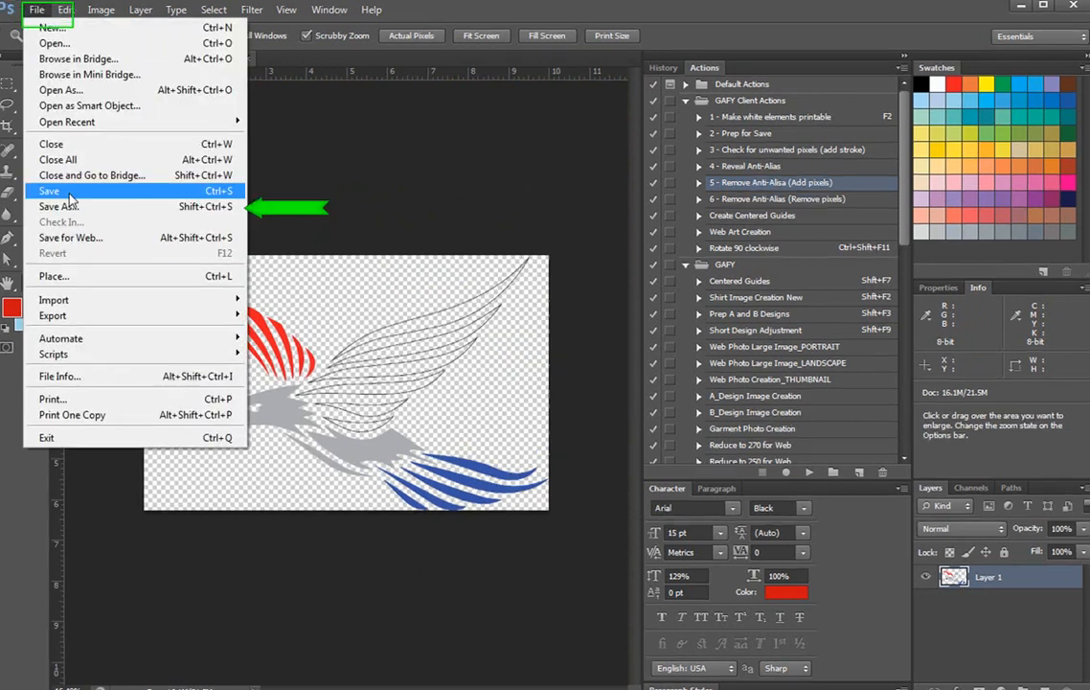
pyautogui.click(58, 206)
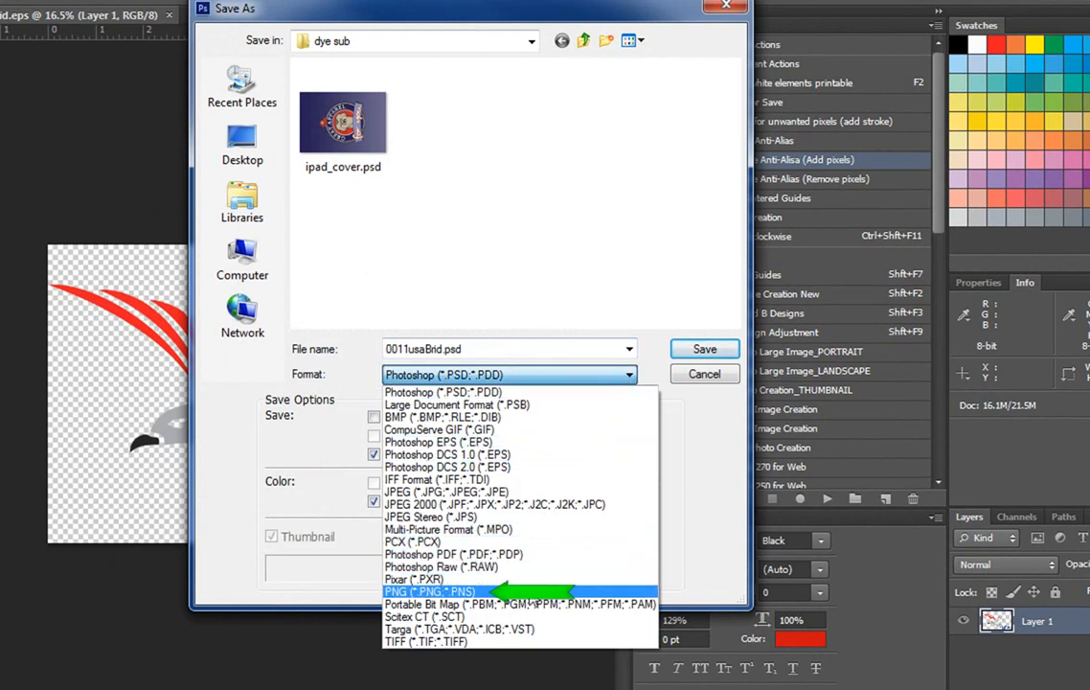
pyautogui.click(428, 591)
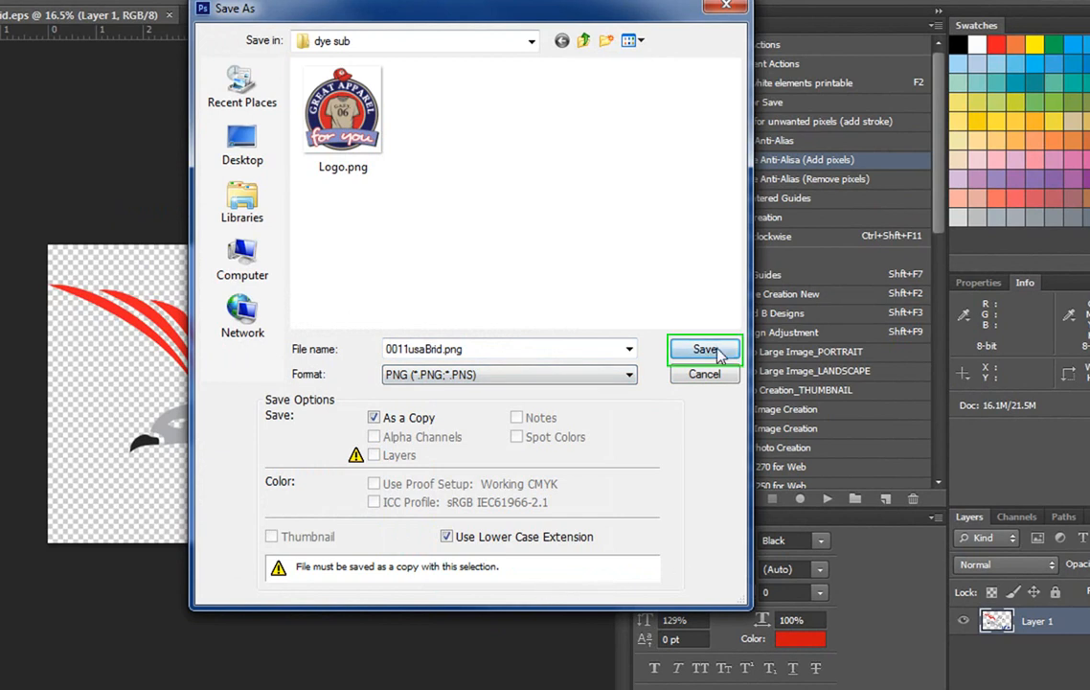
pyautogui.click(705, 348)
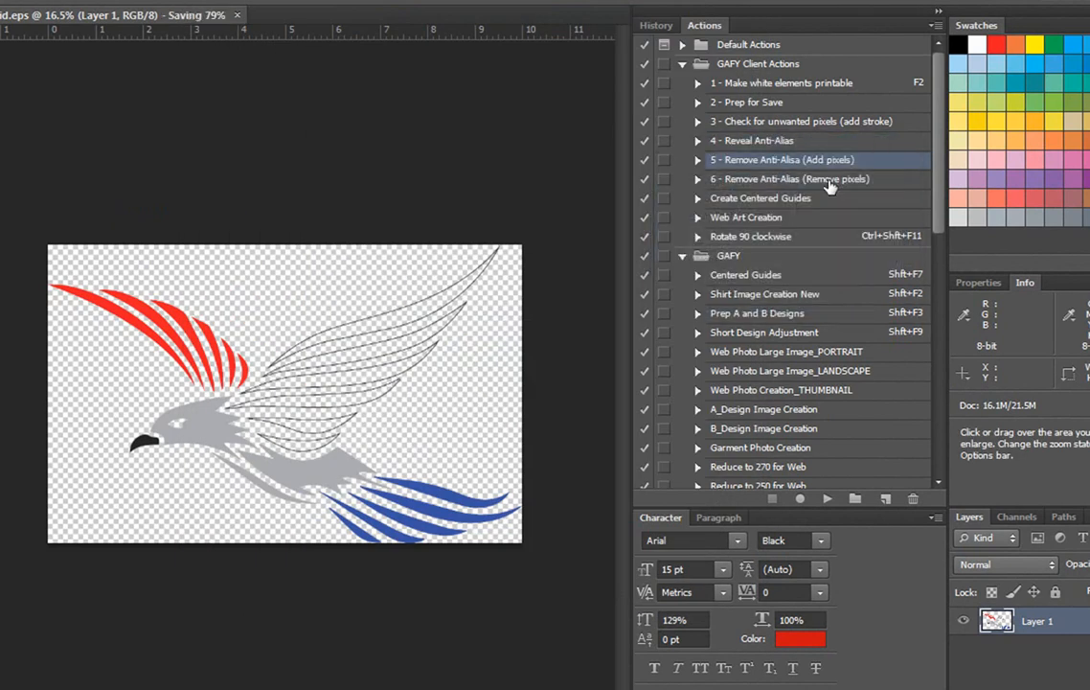